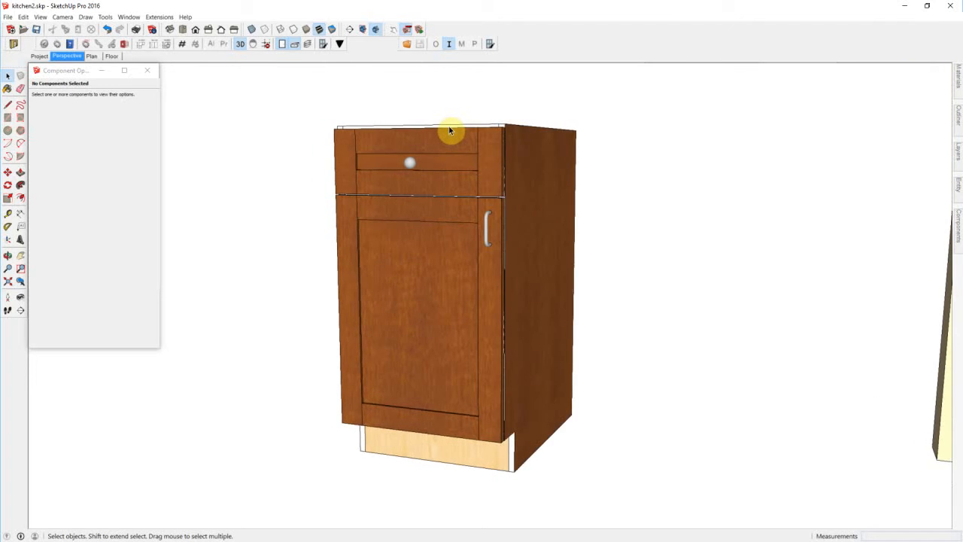
# Zoom out to view the whole kitchen with its wall and base cabinets
pyautogui.scroll(-3)
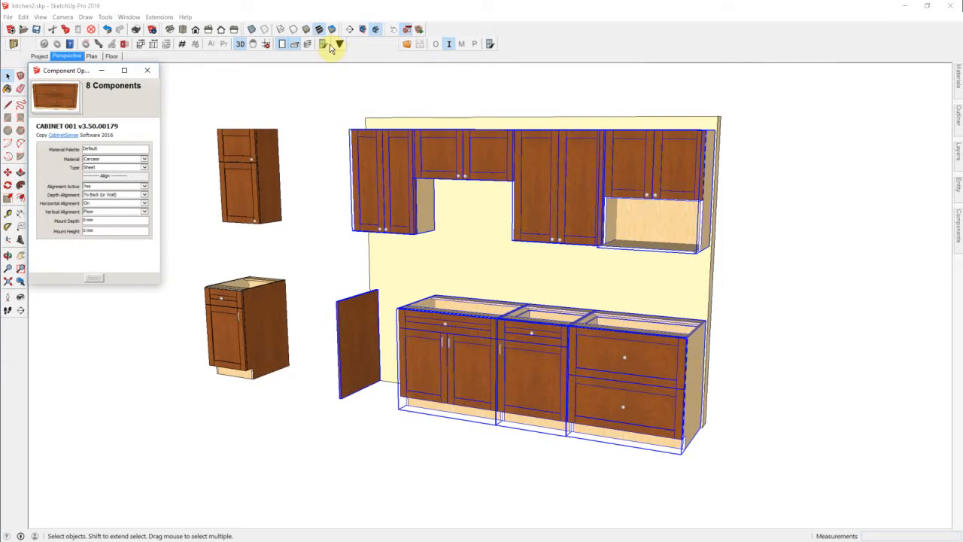
# Apply the template with all Construction Template Options left on Copy and confirm
pyautogui.click(331, 43)
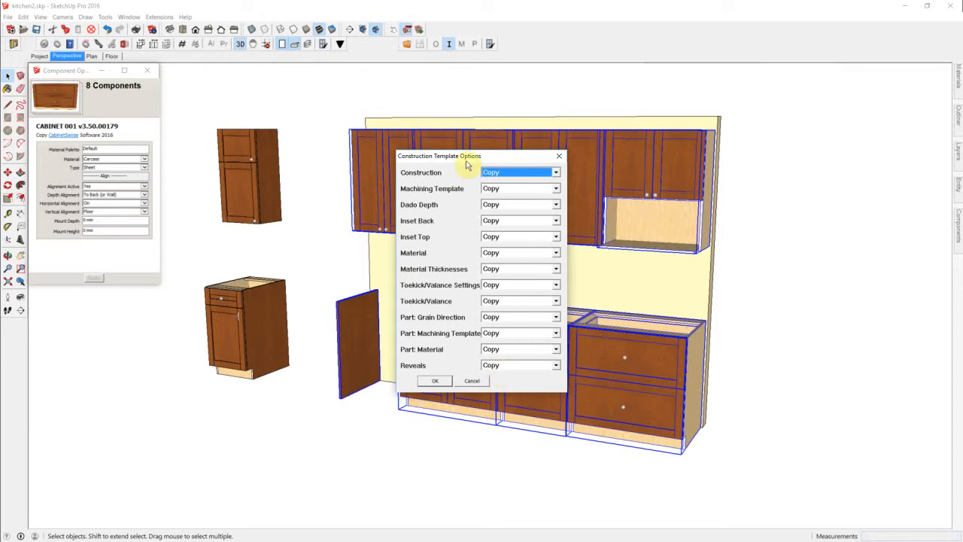
pyautogui.click(435, 380)
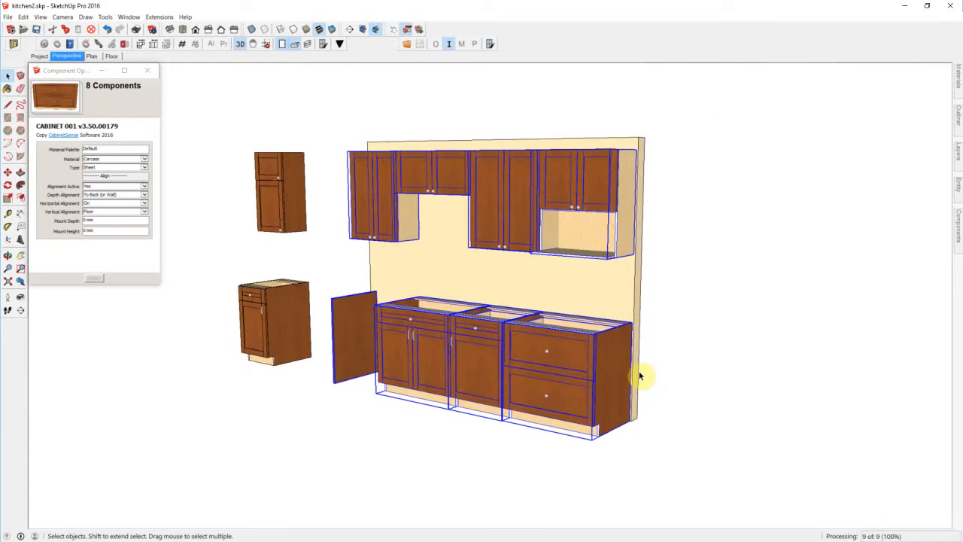
# Orbit the kitchen around to face the leftmost W-2D wall cabinet
pyautogui.moveTo(639, 377); pyautogui.dragTo(554, 352)
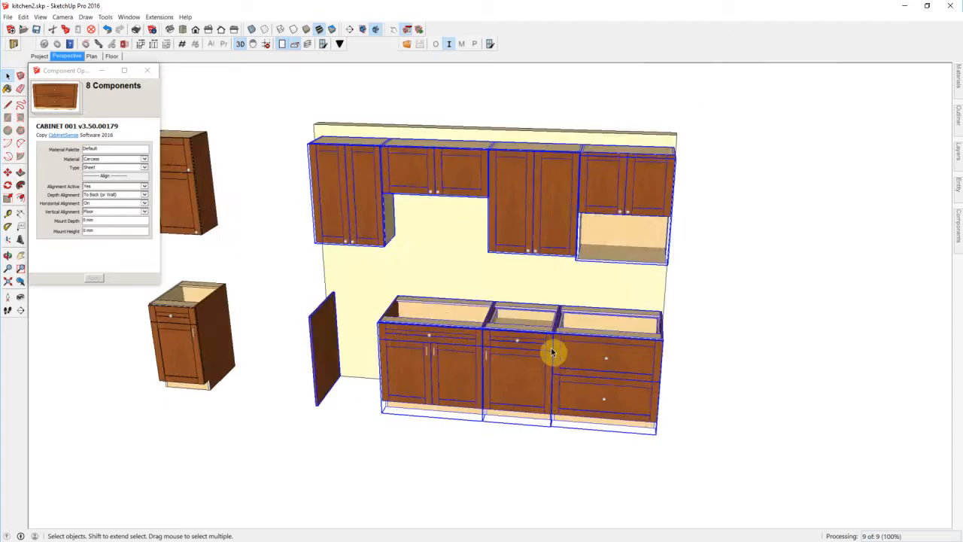
pyautogui.moveTo(554, 353); pyautogui.dragTo(404, 319)
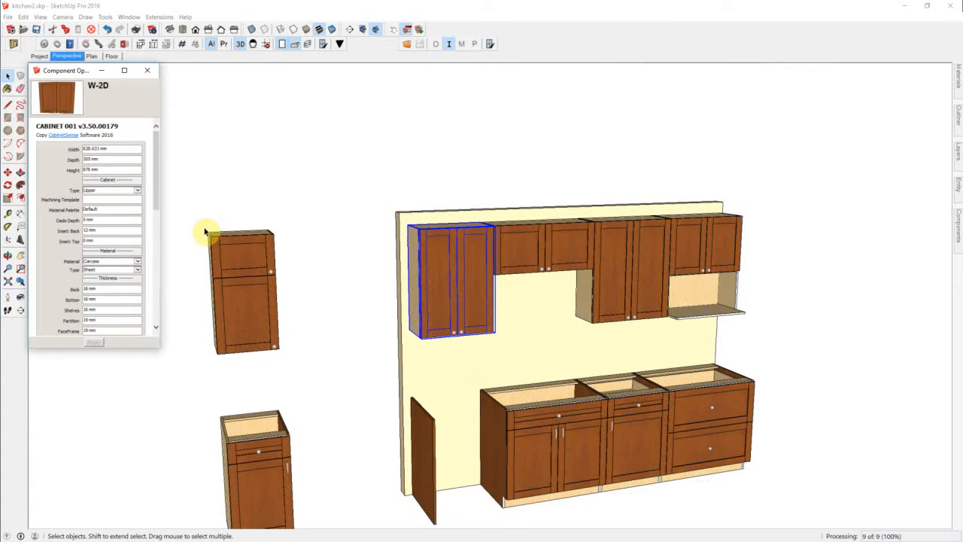
# Apply the Left End and Right End panel settings under Parts for the leftmost W-2D cabinet
pyautogui.scroll(-3)
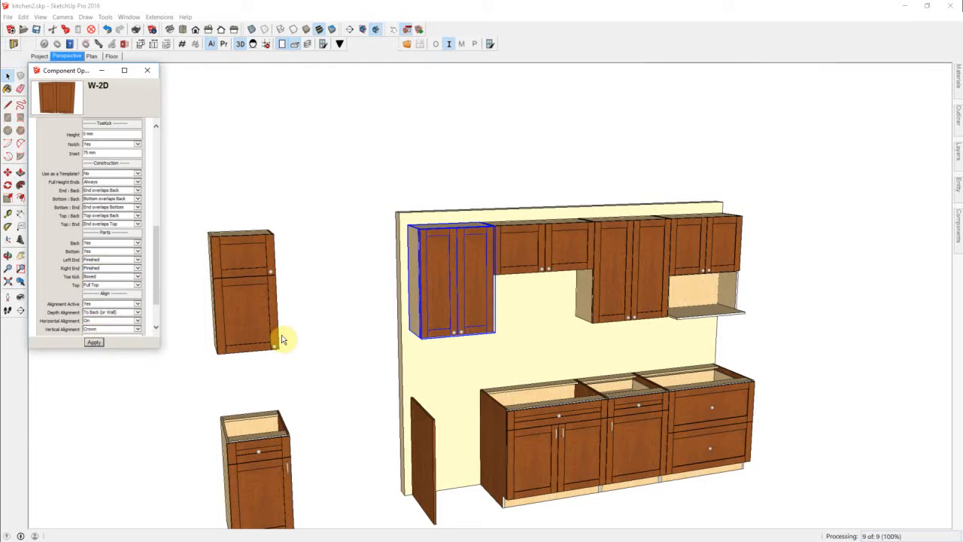
pyautogui.click(457, 295)
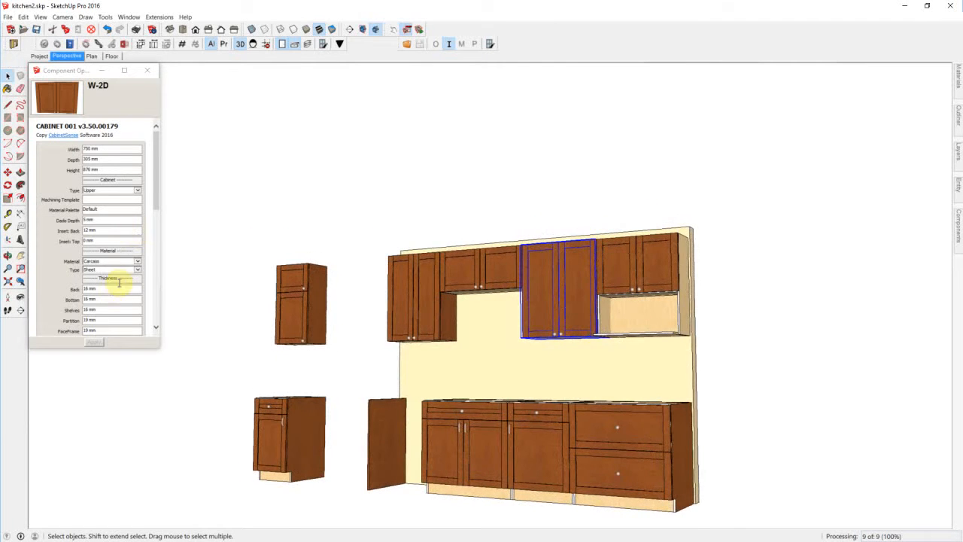
# Change the end panel finish under Parts for the W-2D cabinet beside the microwave
pyautogui.scroll(-3)
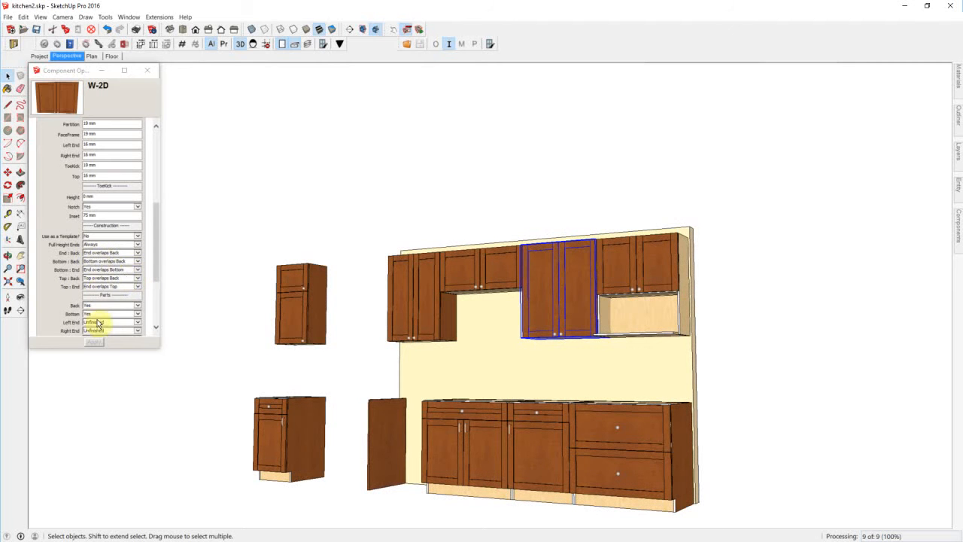
pyautogui.click(138, 322)
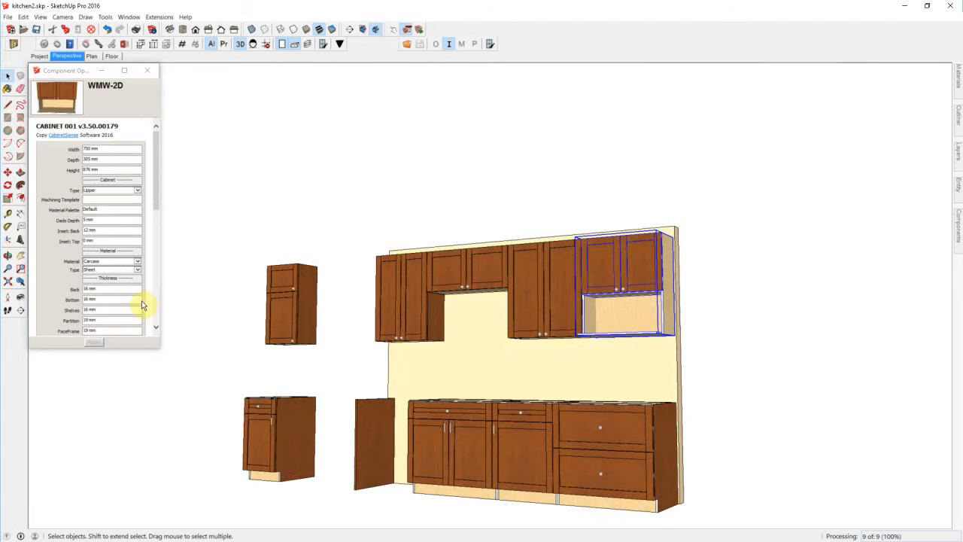
# Choose the Left End finish for the WMW-2D microwave cabinet and turn toward the base cabinets
pyautogui.scroll(-3)
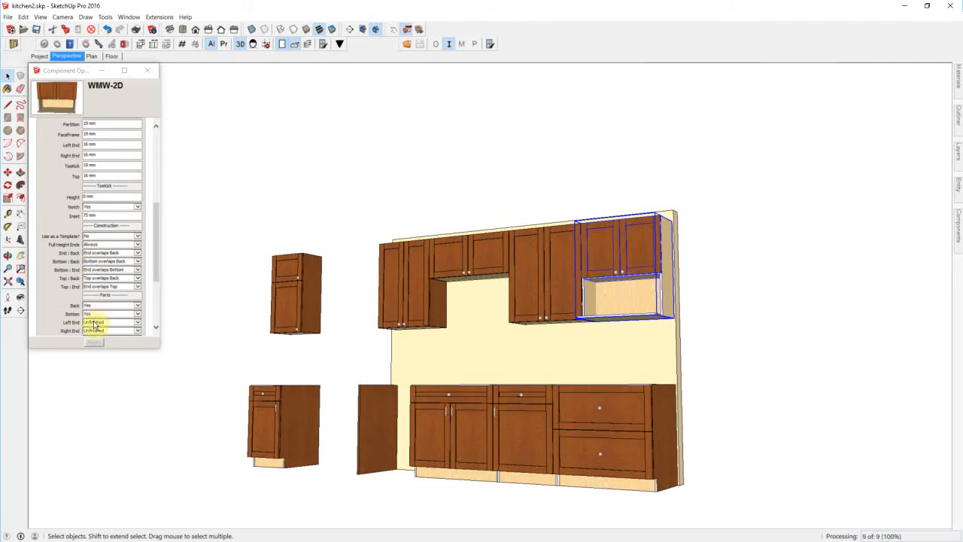
pyautogui.click(109, 322)
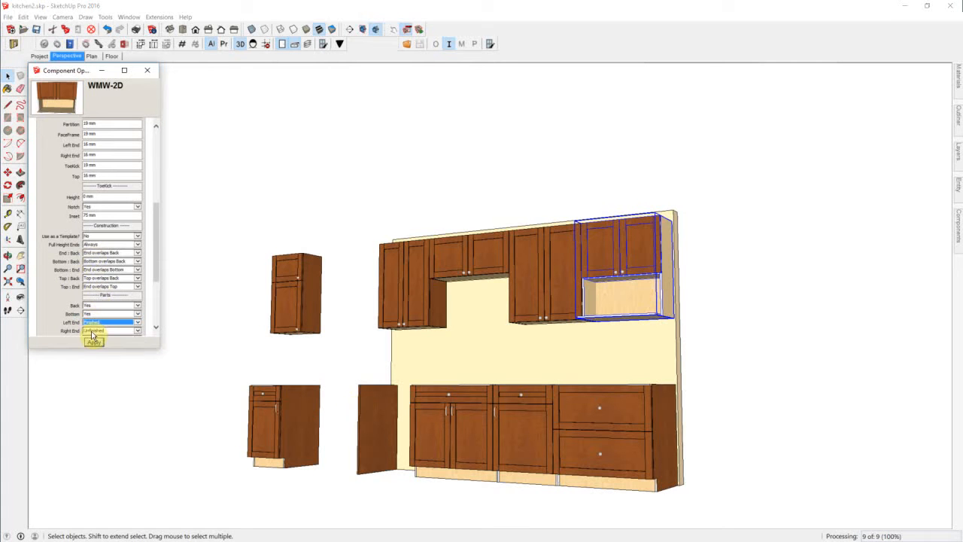
pyautogui.click(94, 340)
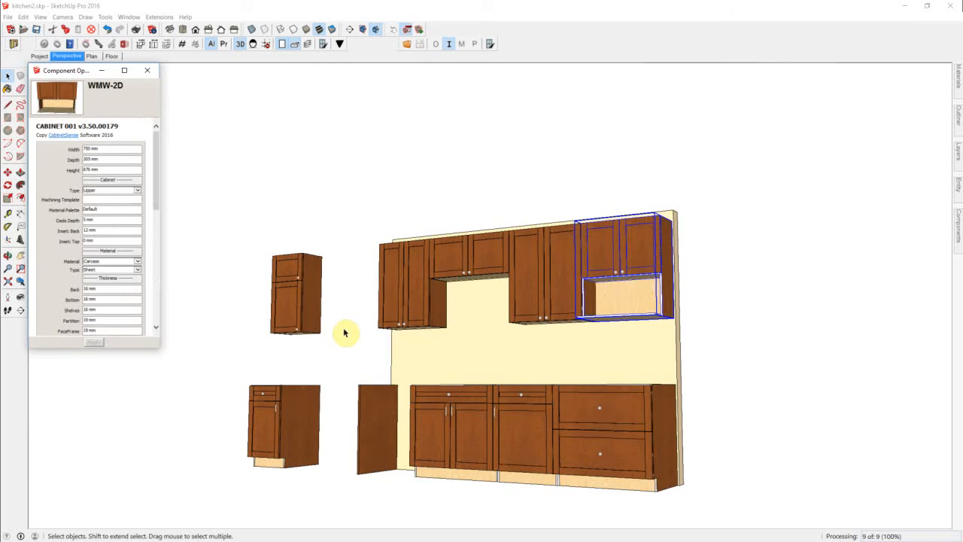
pyautogui.moveTo(346, 332); pyautogui.dragTo(473, 366)
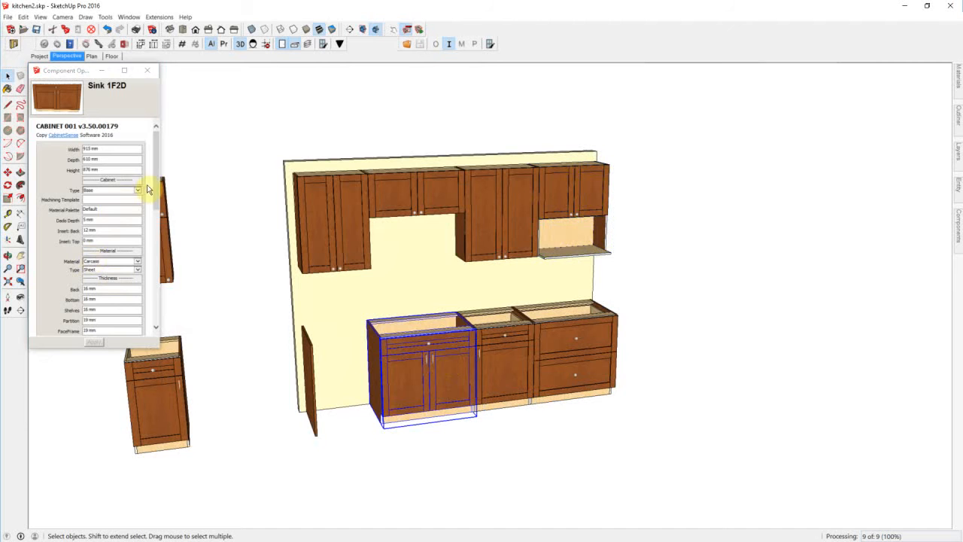
# Set the Sink 1F2D cabinet's Right End finish and select the narrow Base 1D1D cabinet
pyautogui.scroll(-3)
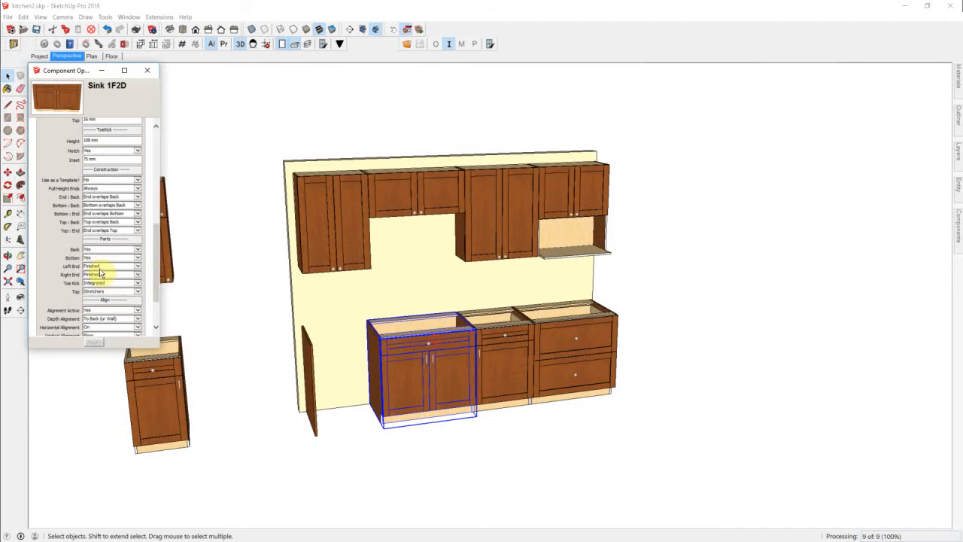
pyautogui.click(135, 267)
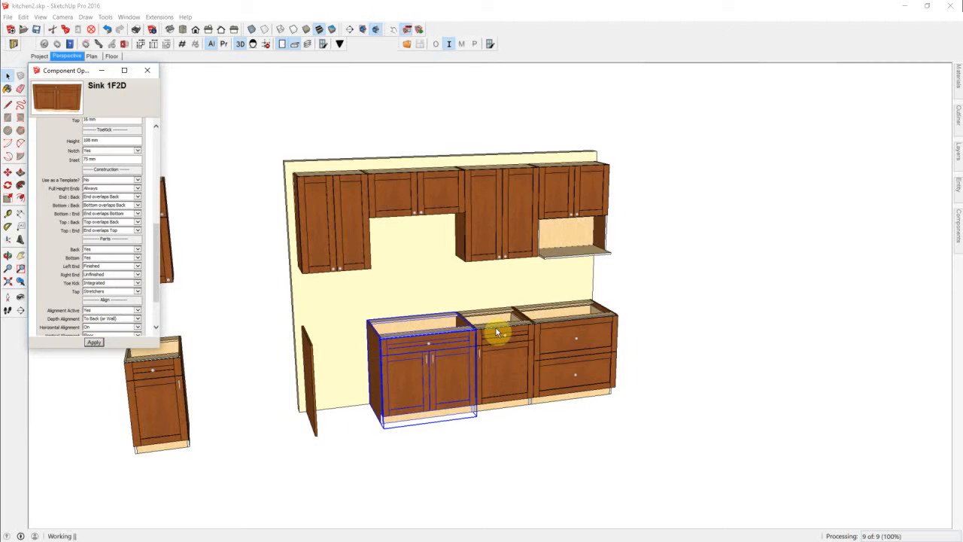
pyautogui.click(496, 331)
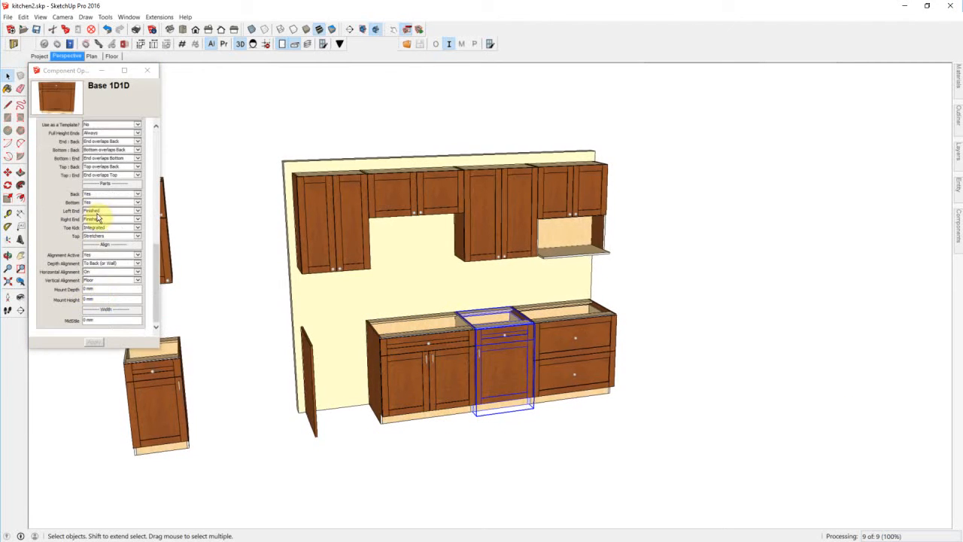
# Choose a new Left End finish for the middle Base 1D1D cabinet and apply it
pyautogui.click(108, 211)
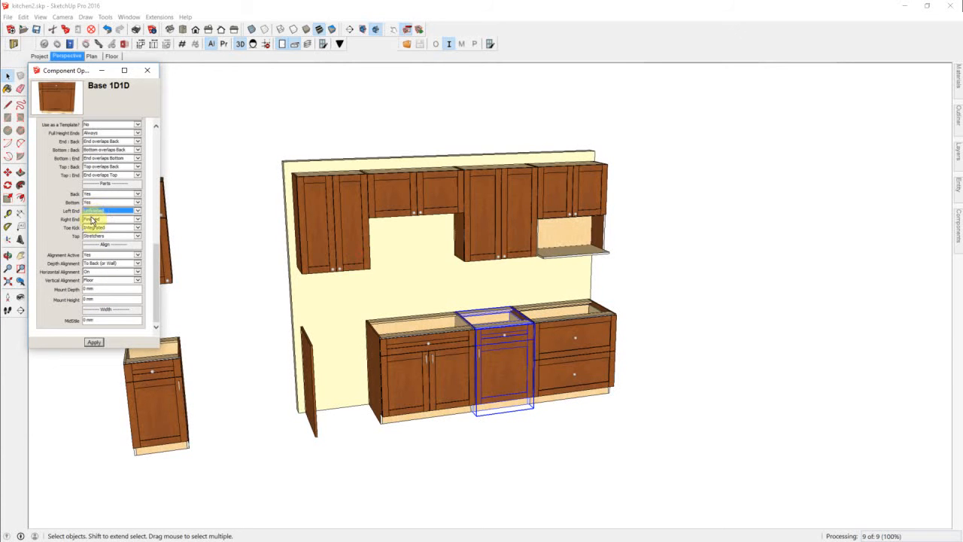
pyautogui.click(93, 344)
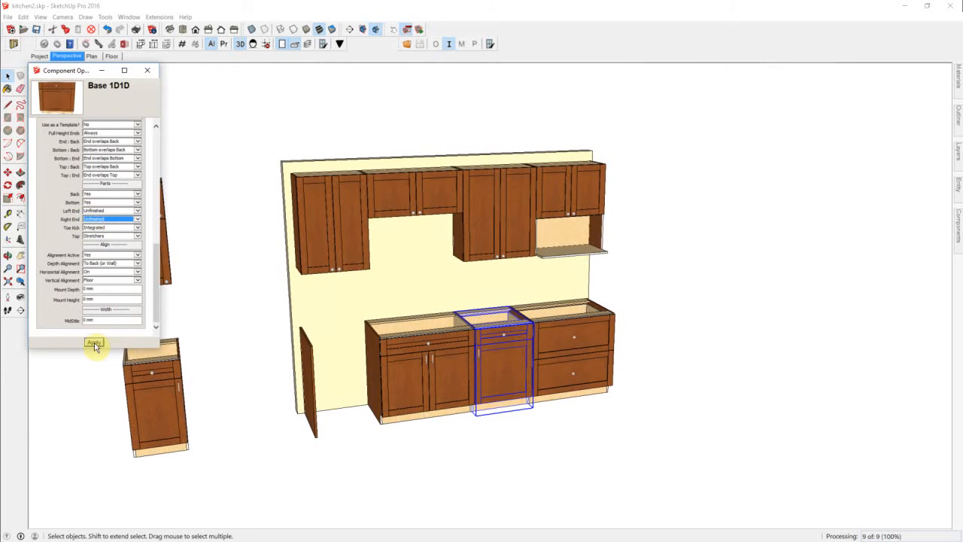
pyautogui.click(93, 343)
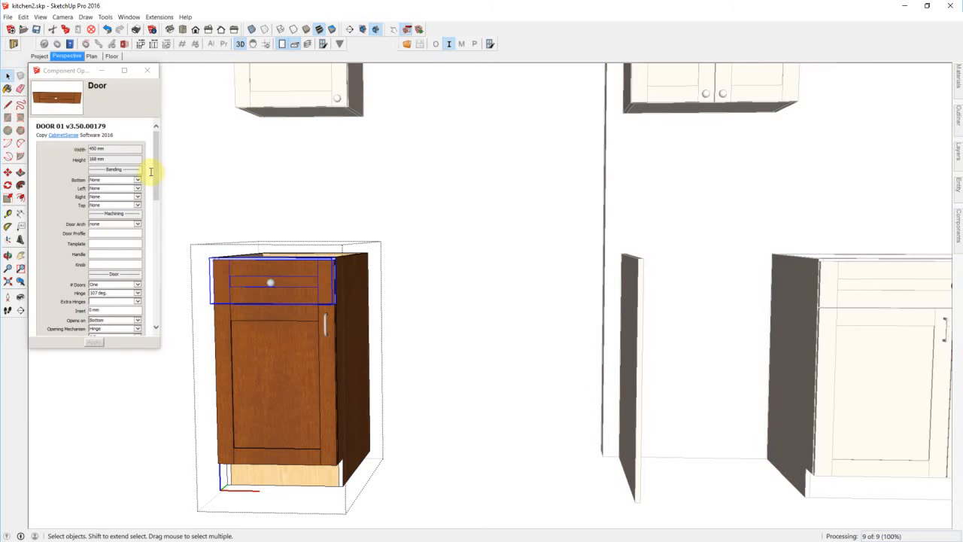
# Zoom back out to the whole kitchen view
pyautogui.scroll(-3)
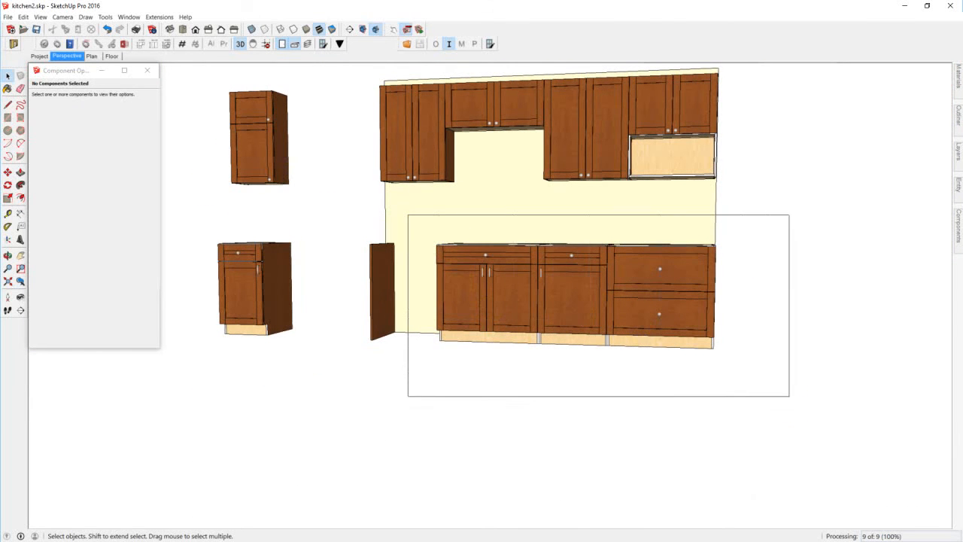
# Select the three lower base cabinets and confirm copying the construction template onto them
pyautogui.click(566, 283)
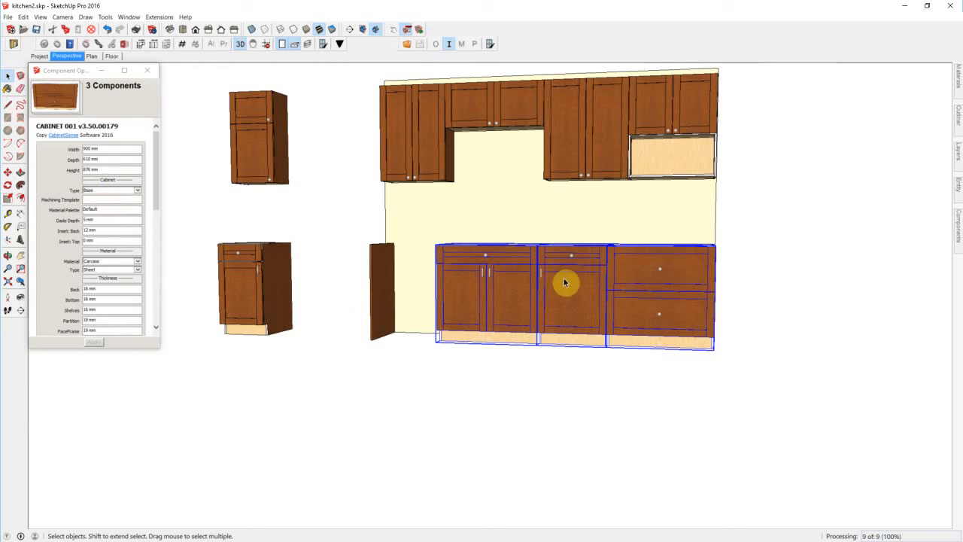
pyautogui.moveTo(378, 79)
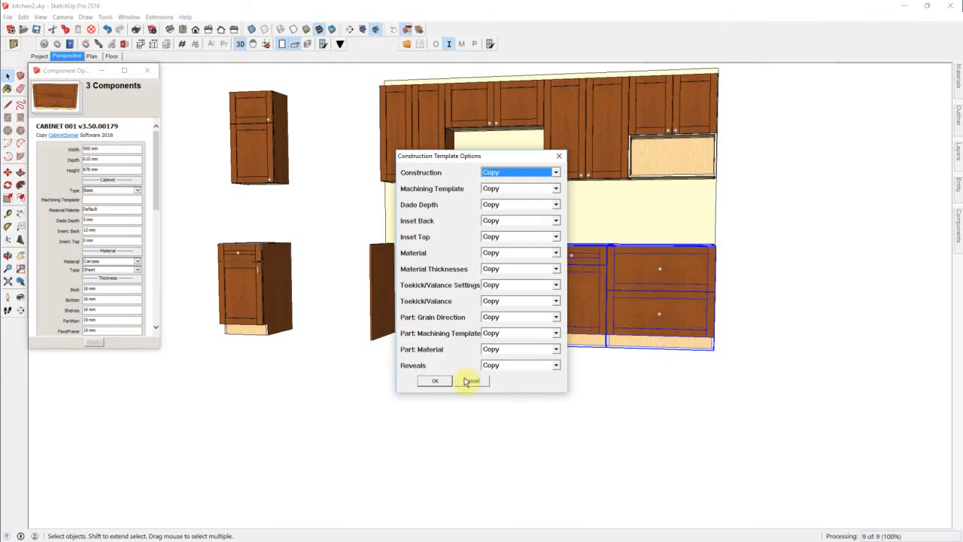
pyautogui.click(470, 379)
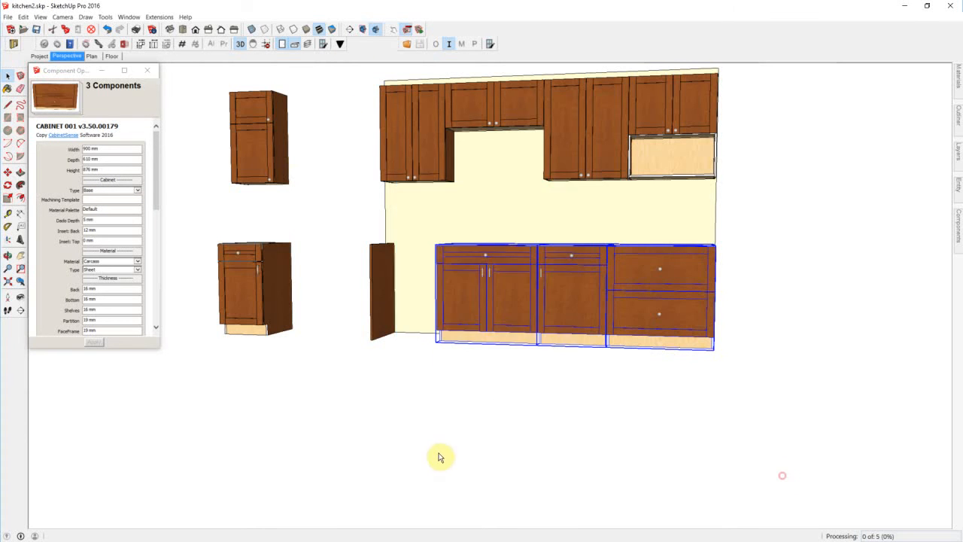